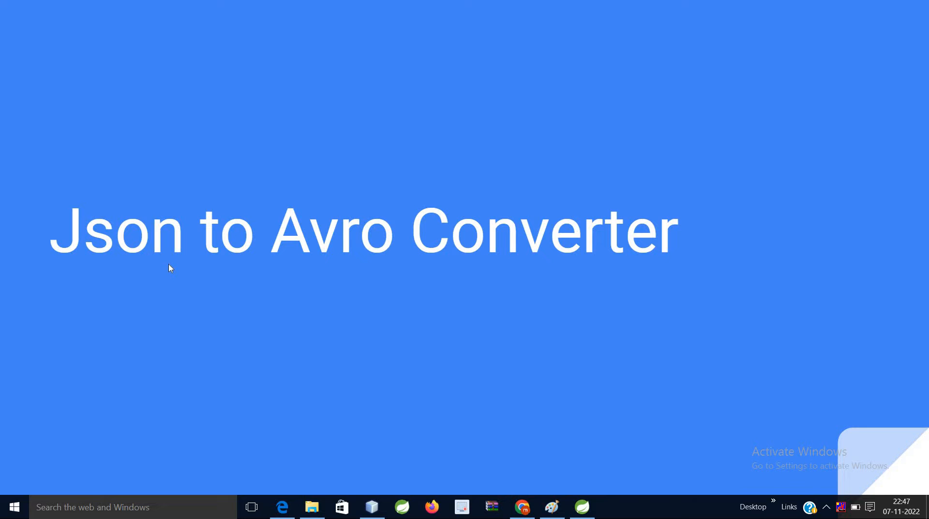
mouse_move(218, 278)
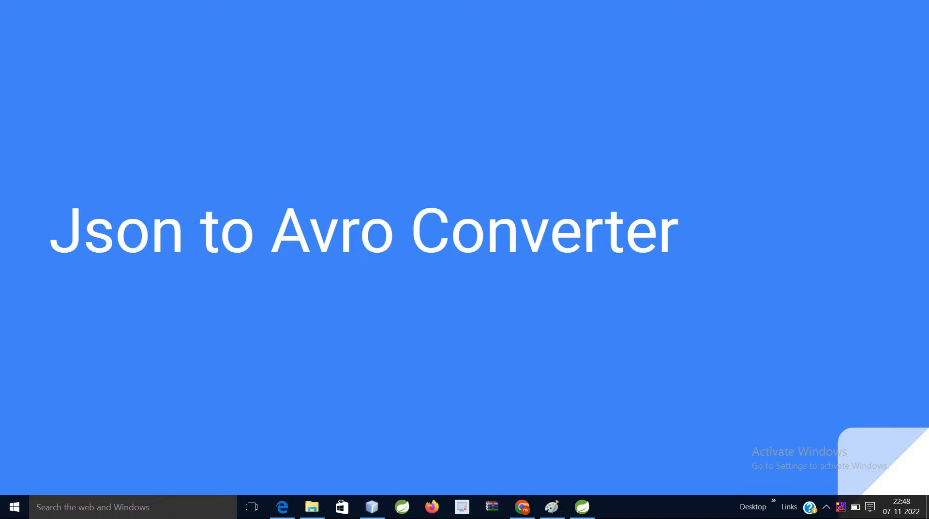
mouse_move(374, 249)
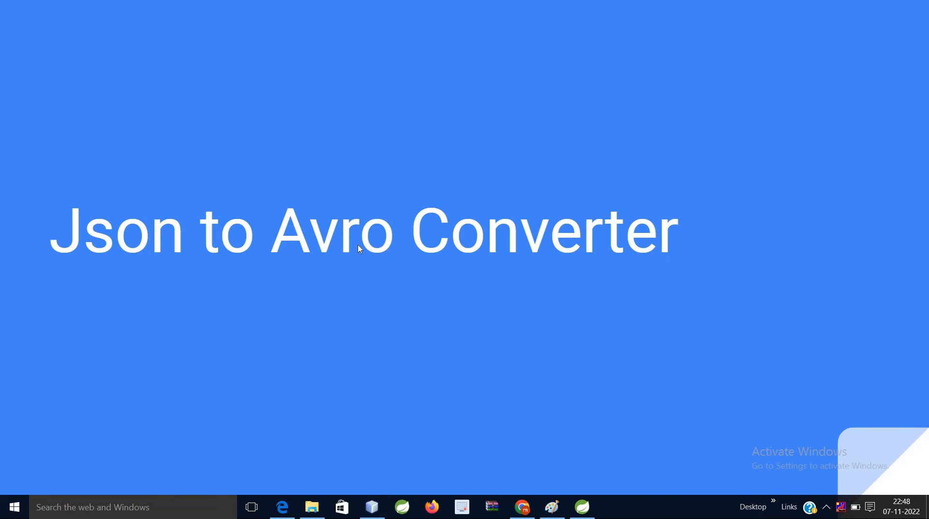
mouse_move(545, 378)
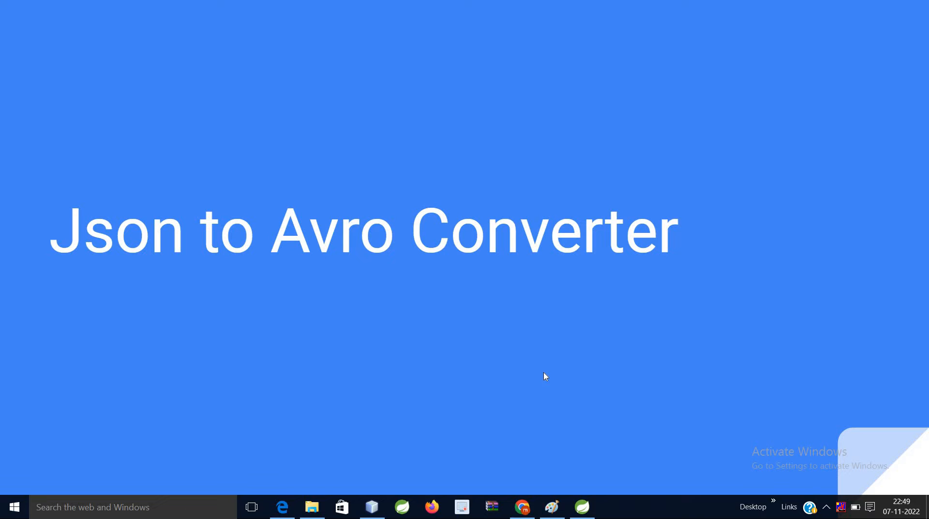
mouse_move(508, 383)
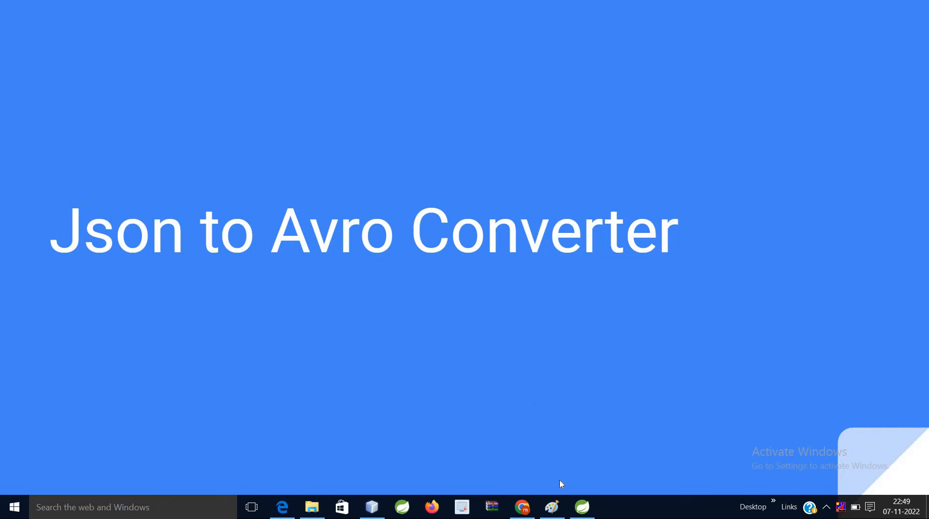
Bring up Spring Tool Suite with the JsonToAvroUi project running on server port 2021
click(581, 507)
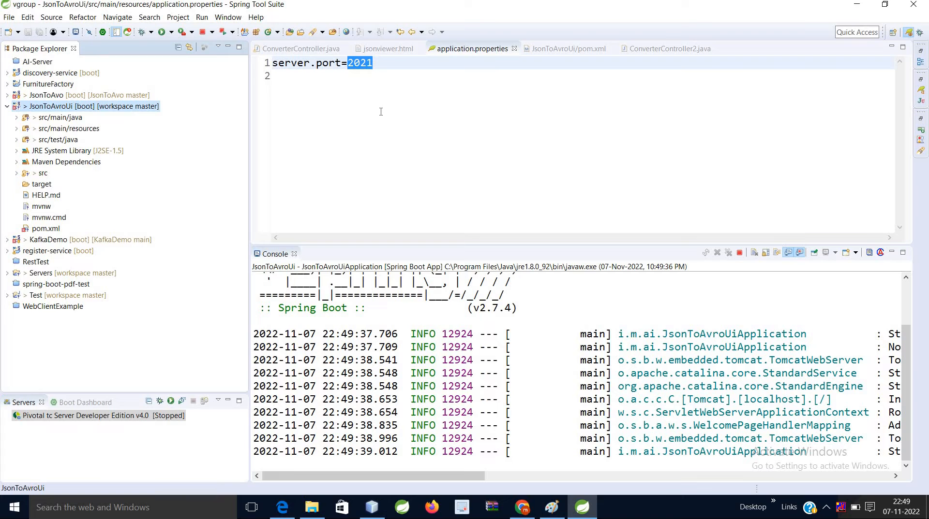
mouse_move(459, 248)
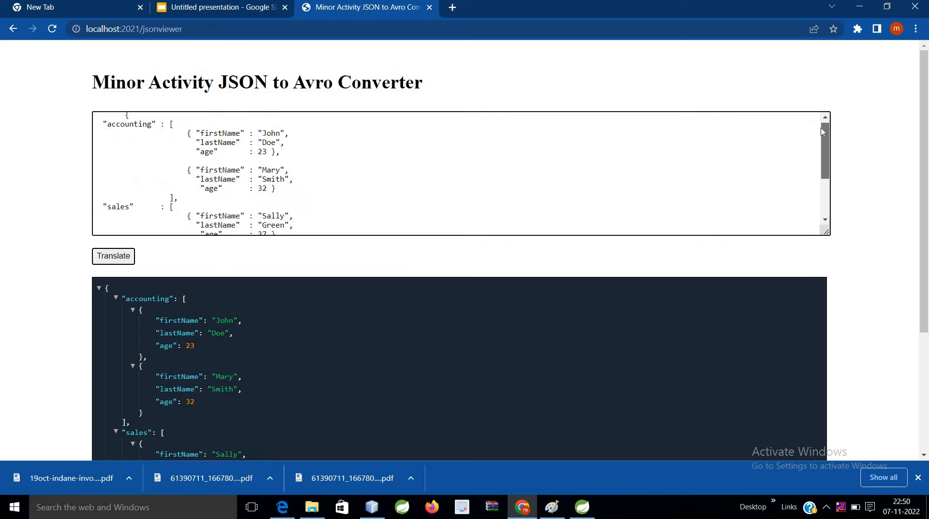
Translate the accounting/sales sample and highlight its accounting records against the generated schema
click(113, 257)
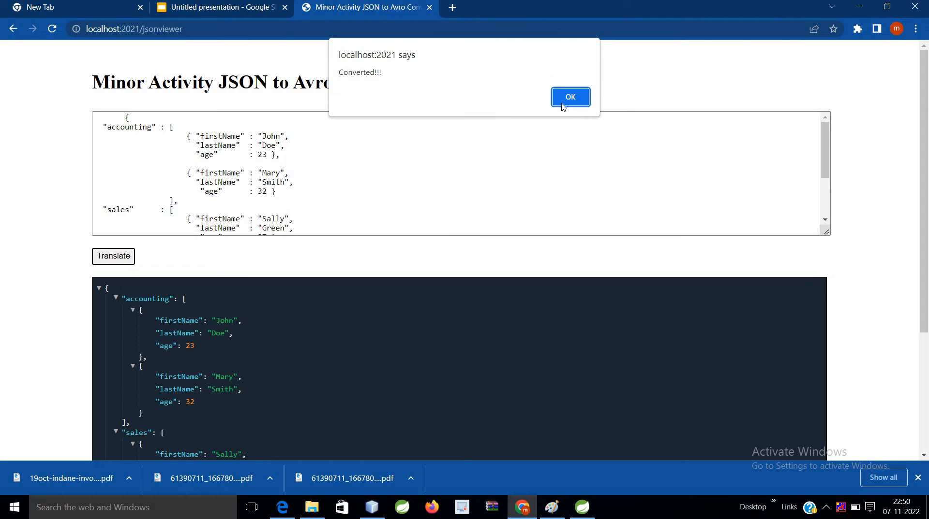
click(569, 97)
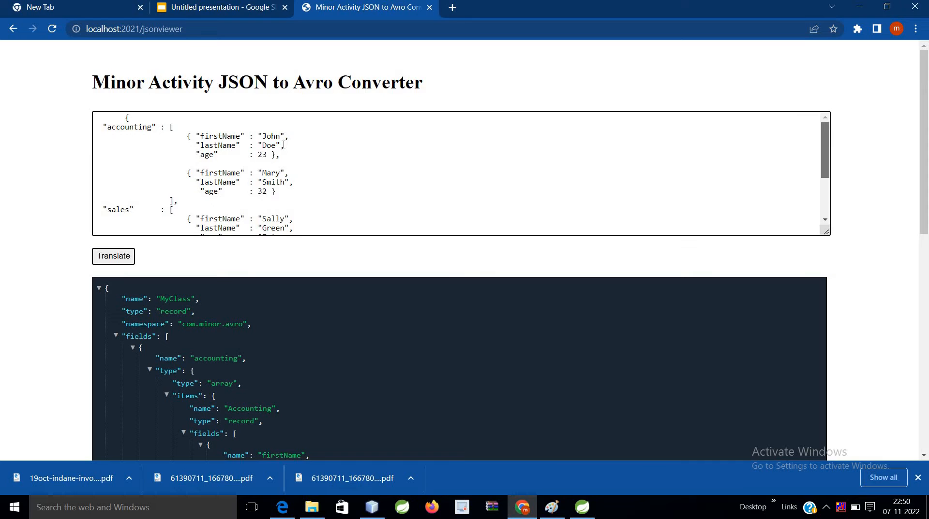
double_click(129, 126)
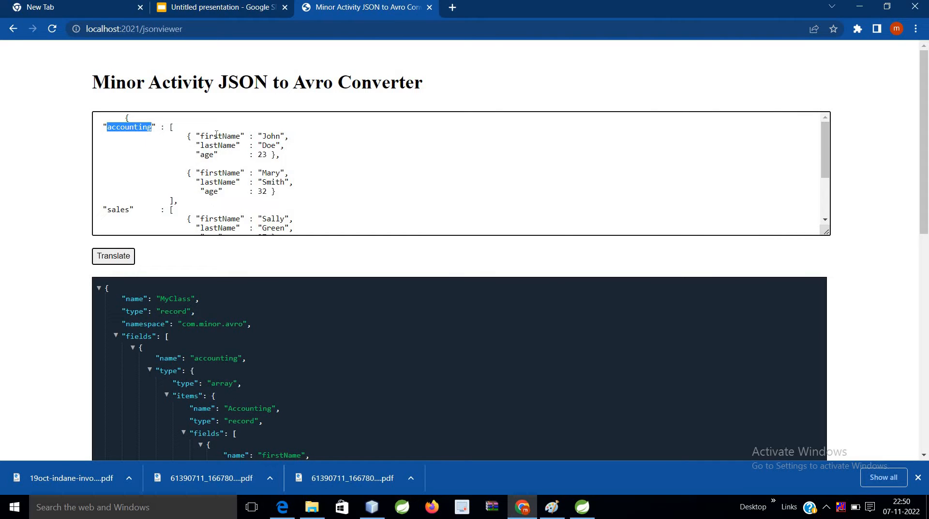
double_click(220, 136)
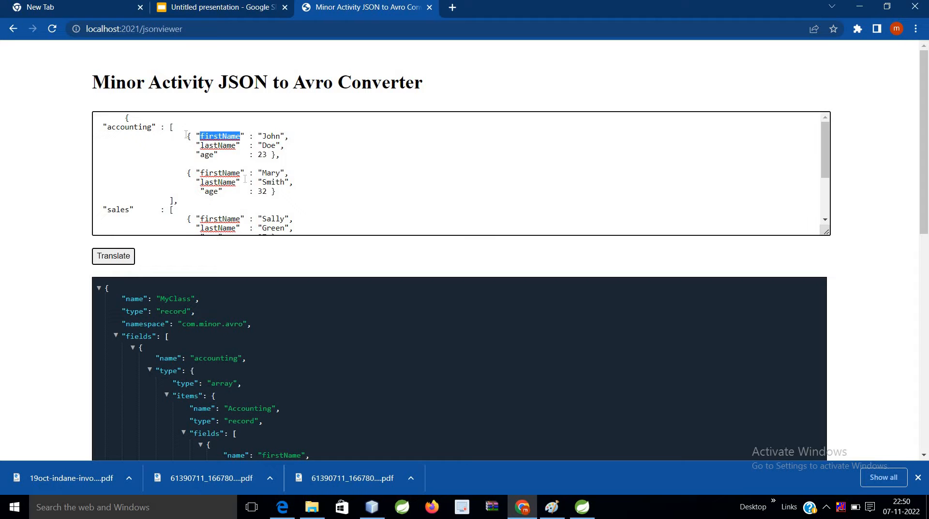
drag(198, 135, 276, 191)
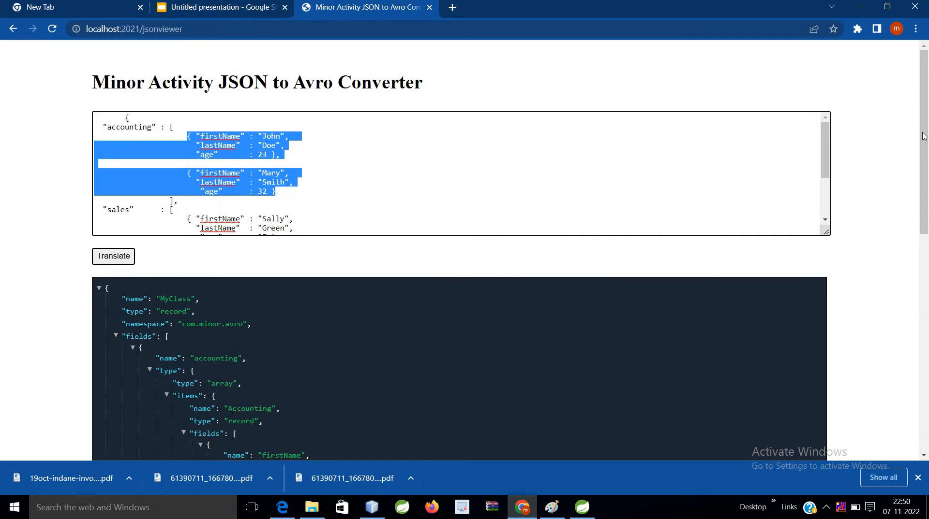
scroll(down, 3)
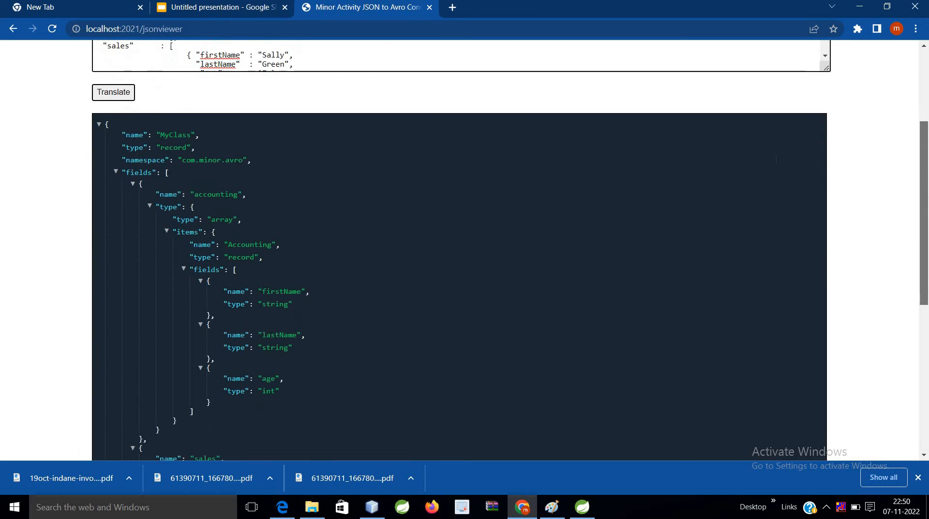
double_click(235, 292)
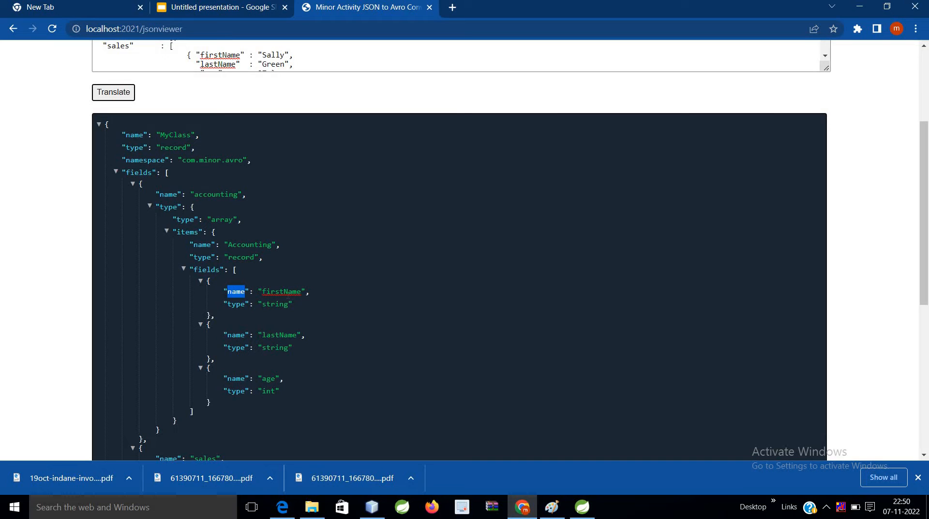
Point out the firstName, Doe value and age fields mapped into the Accounting record schema
scroll(up, 3)
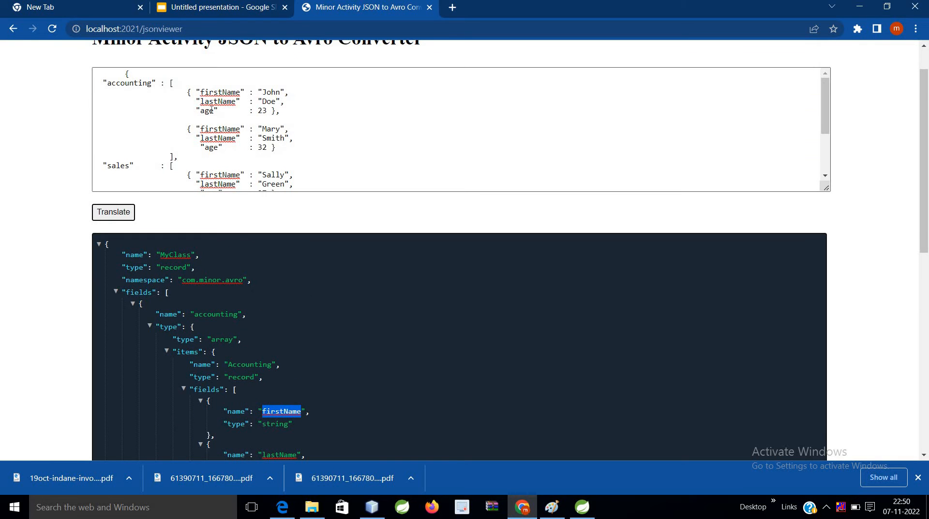
double_click(219, 92)
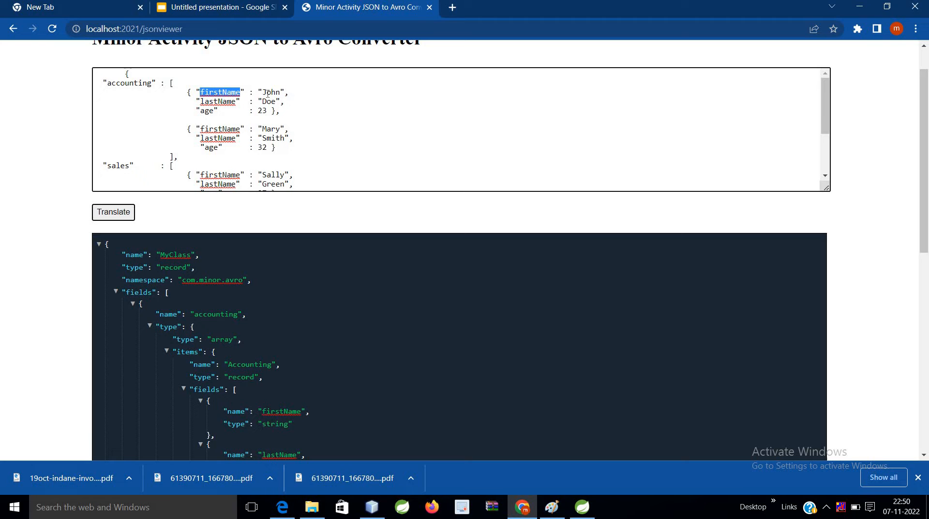
double_click(268, 102)
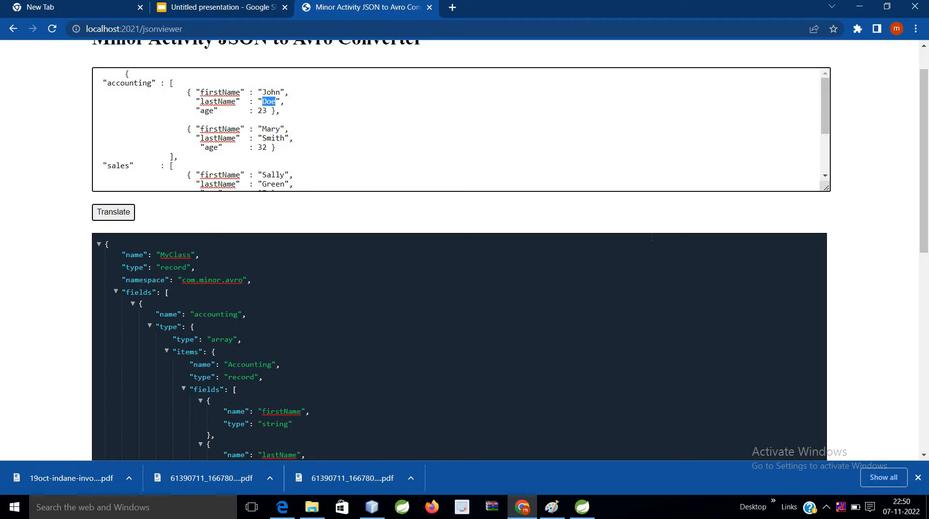
scroll(down, 3)
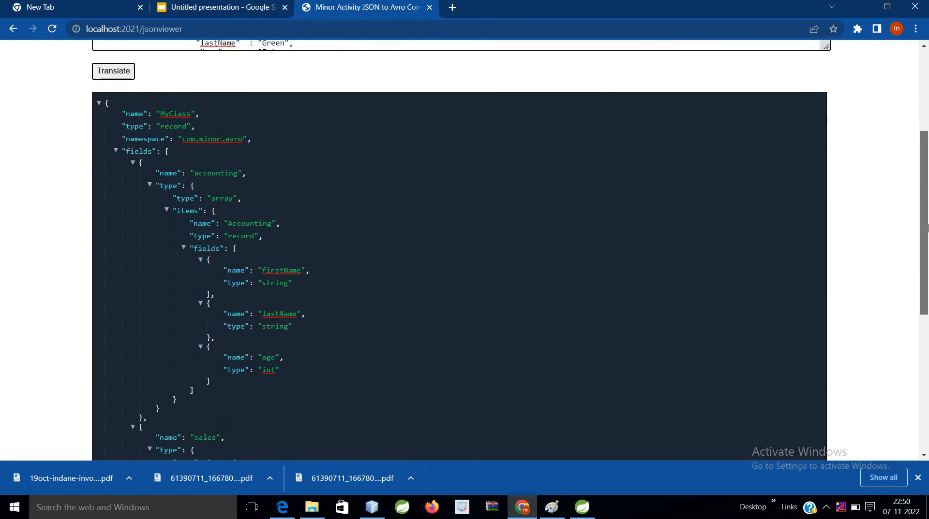
double_click(282, 245)
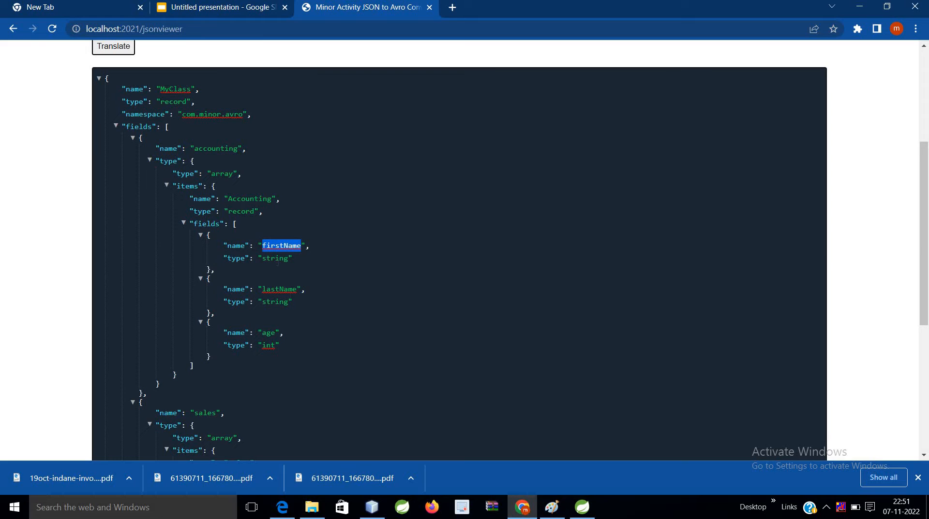
click(276, 333)
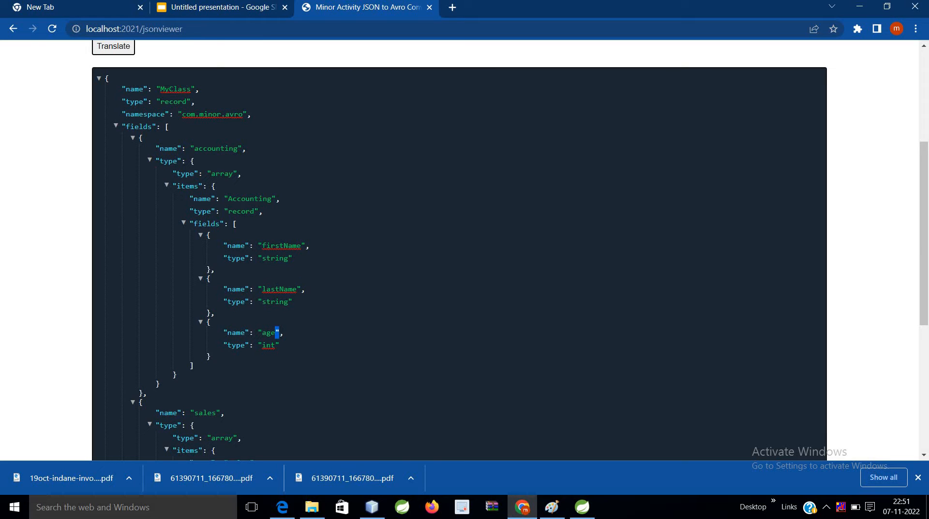
double_click(268, 345)
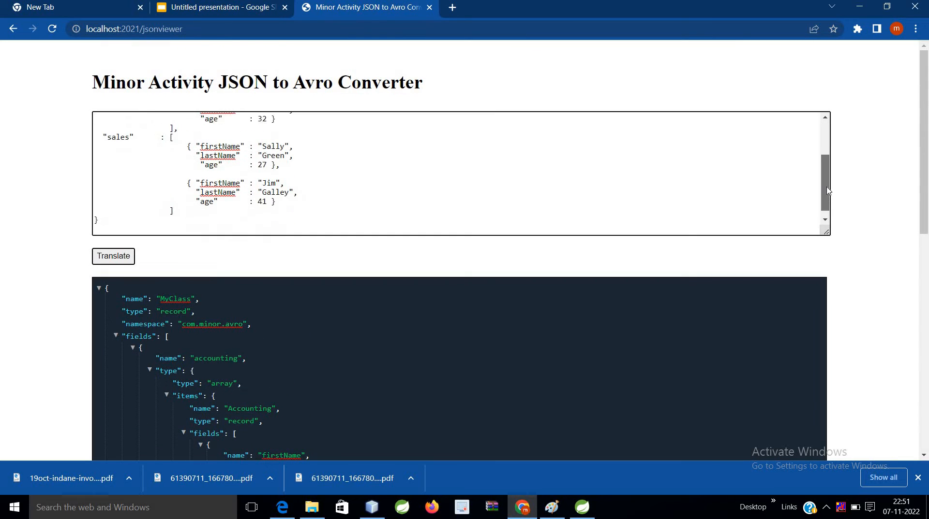
scroll(down, 3)
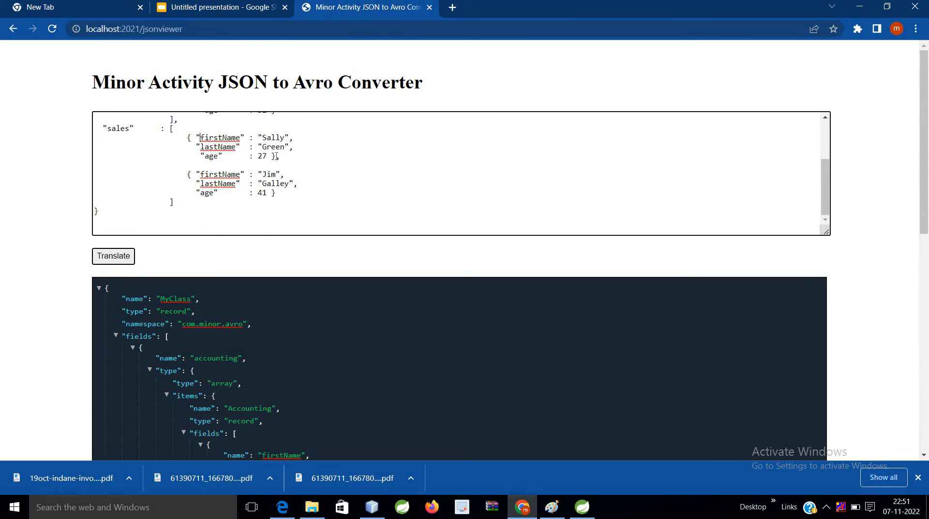
drag(200, 136, 279, 157)
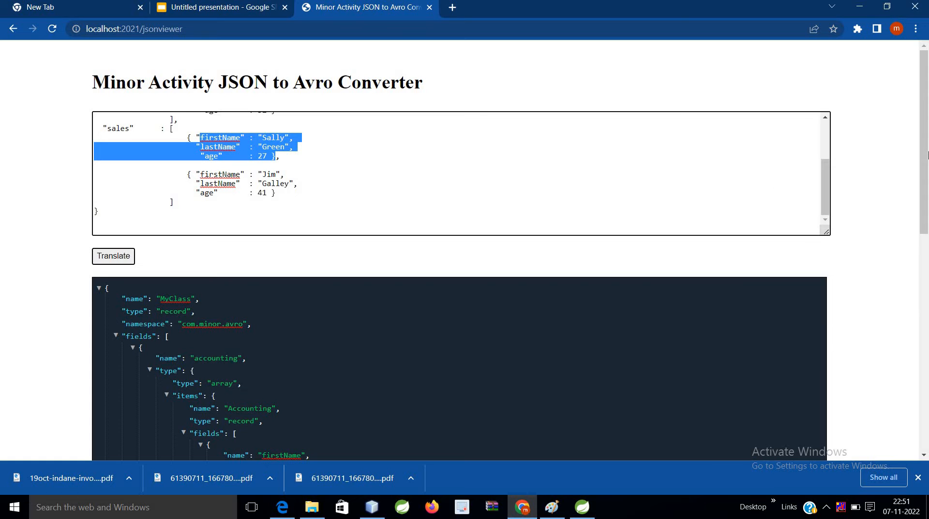
scroll(down, 3)
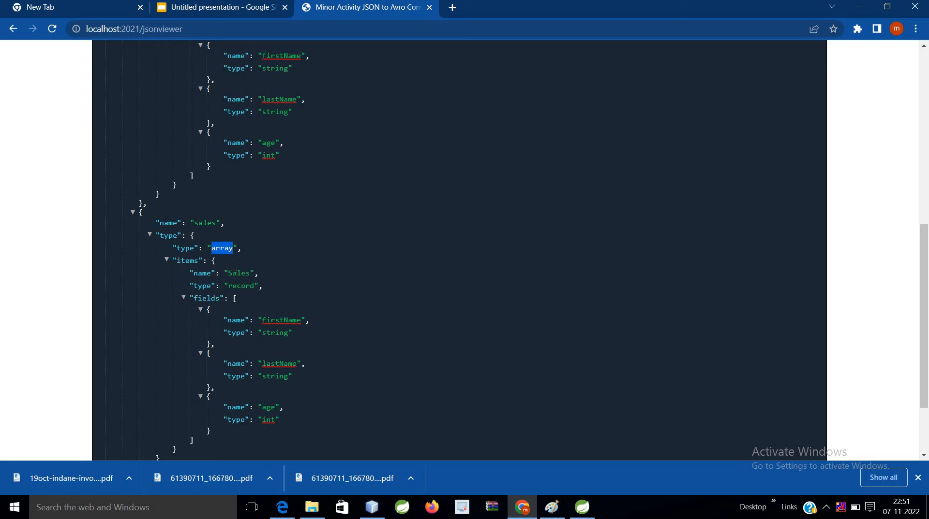
double_click(239, 273)
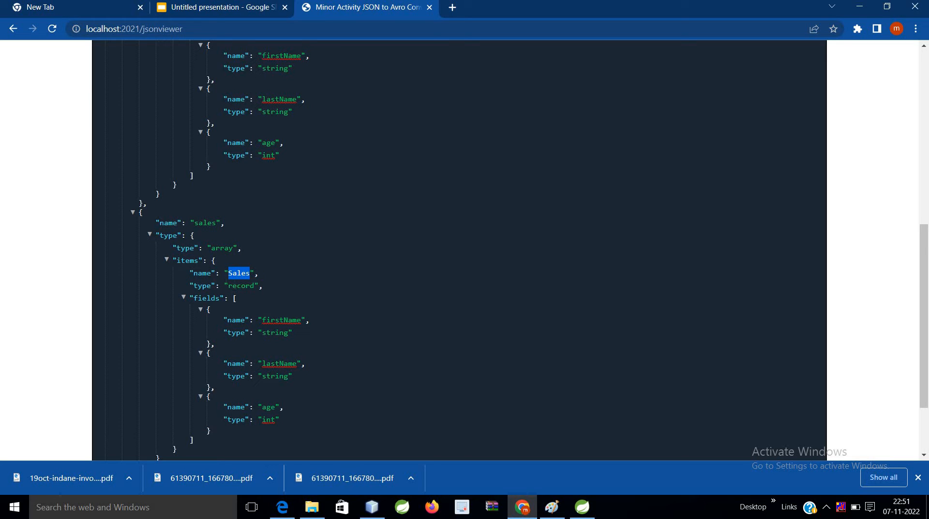
double_click(241, 286)
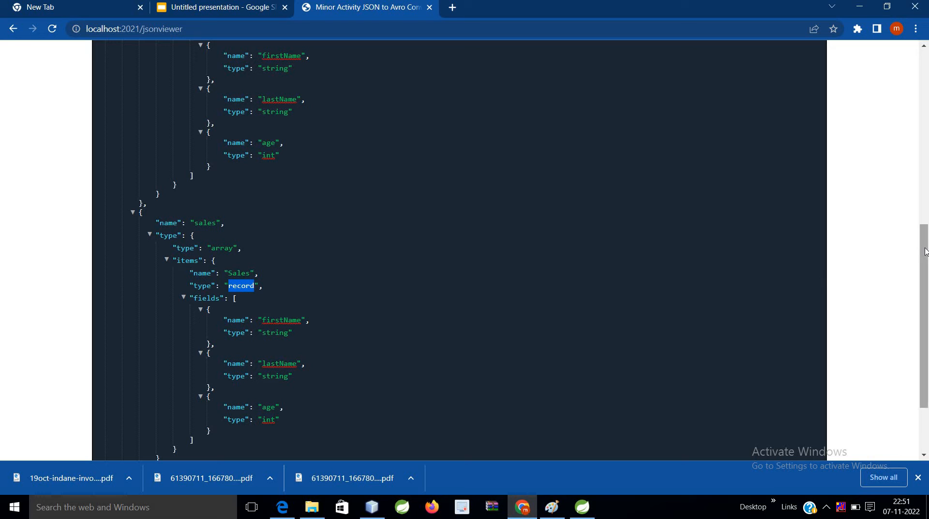
scroll(down, 3)
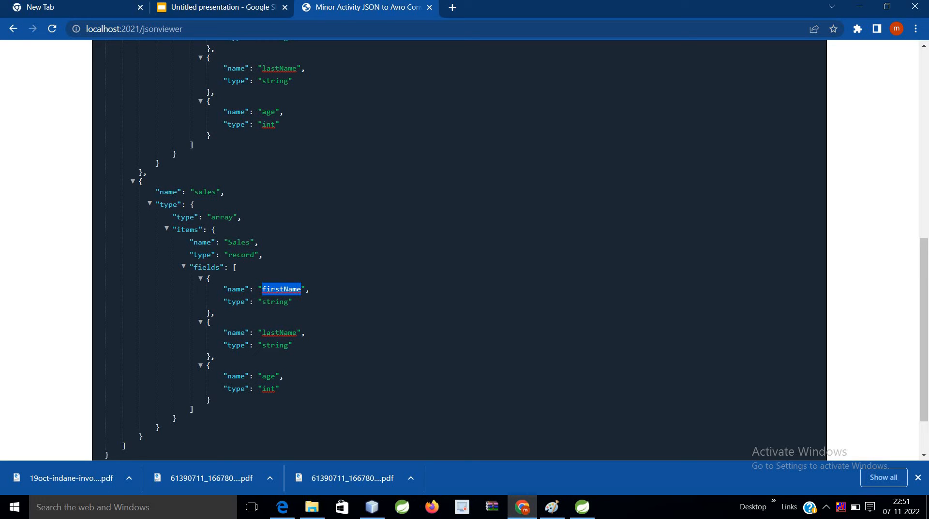
double_click(267, 376)
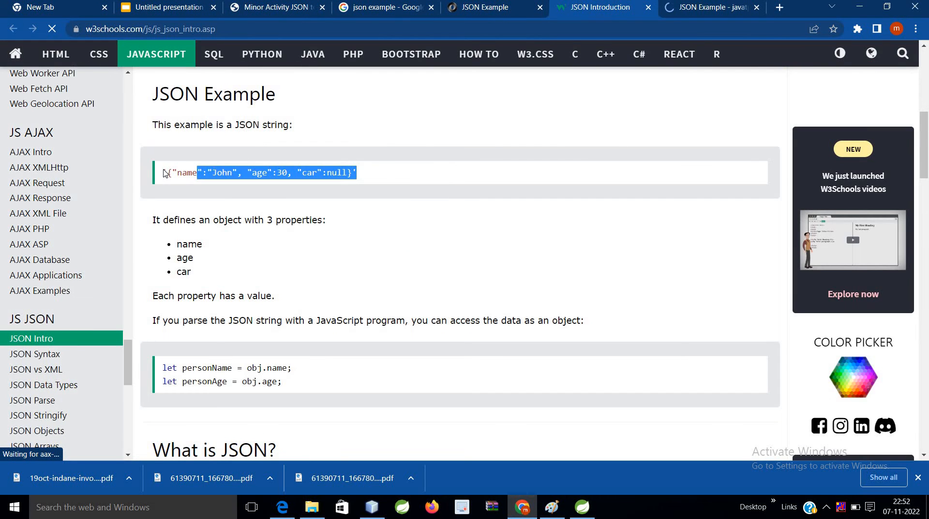
Correct the John sample's car value and translate it into a name/age/car MyClass record
click(273, 7)
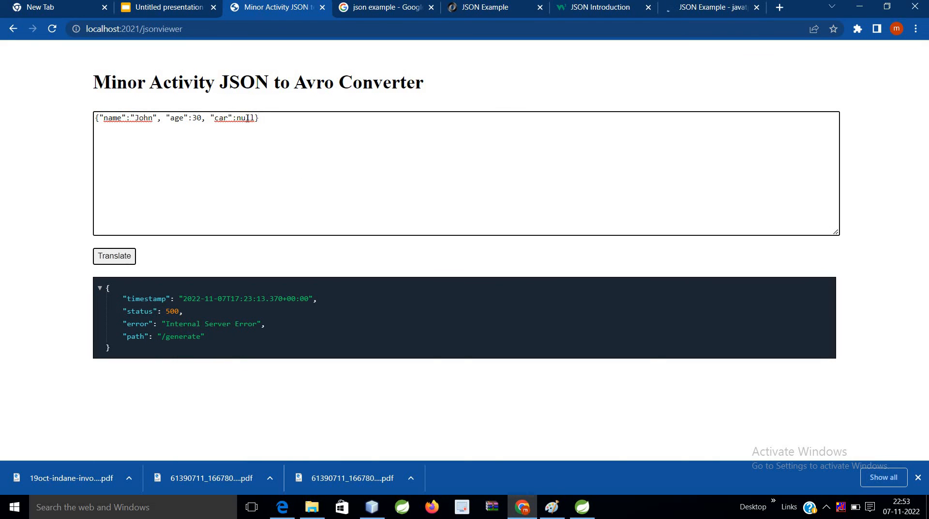
click(114, 257)
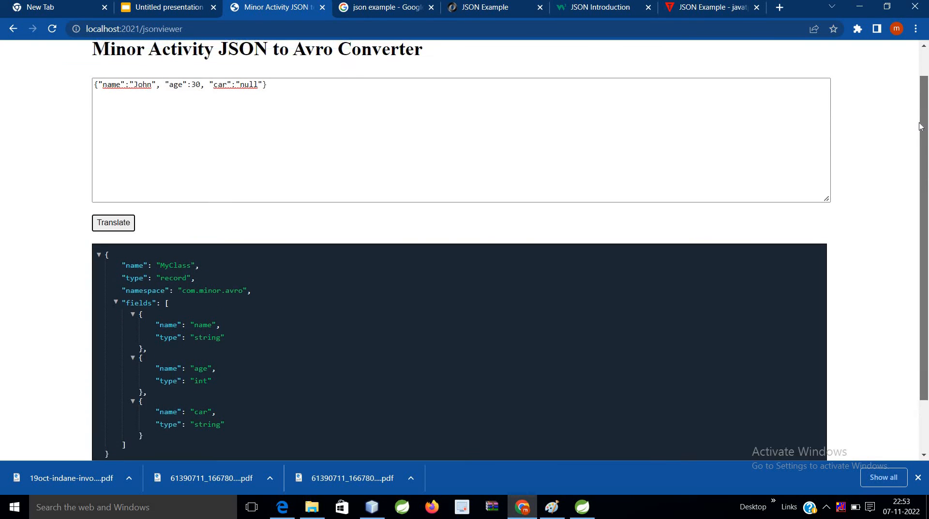
click(708, 6)
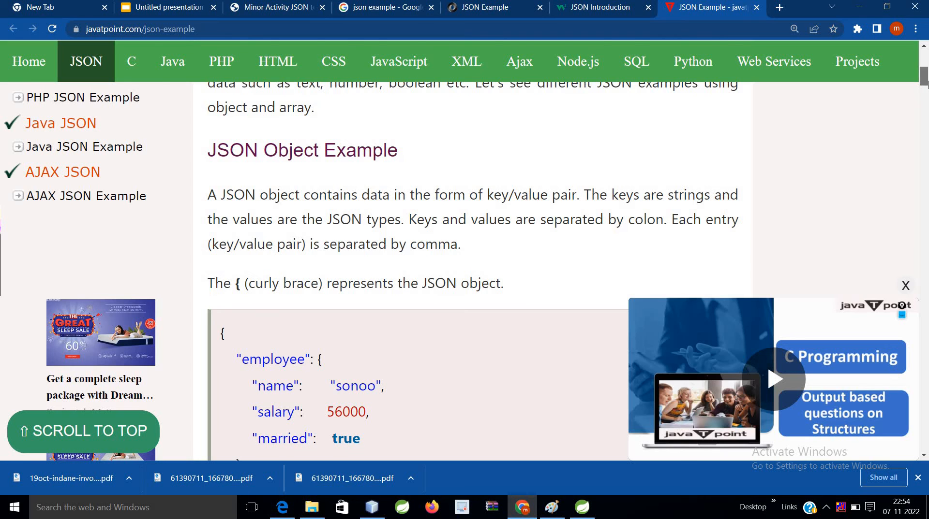
Bring the javatpoint employee and employees-array examples into the converter and view the Employees array schema
scroll(down, 3)
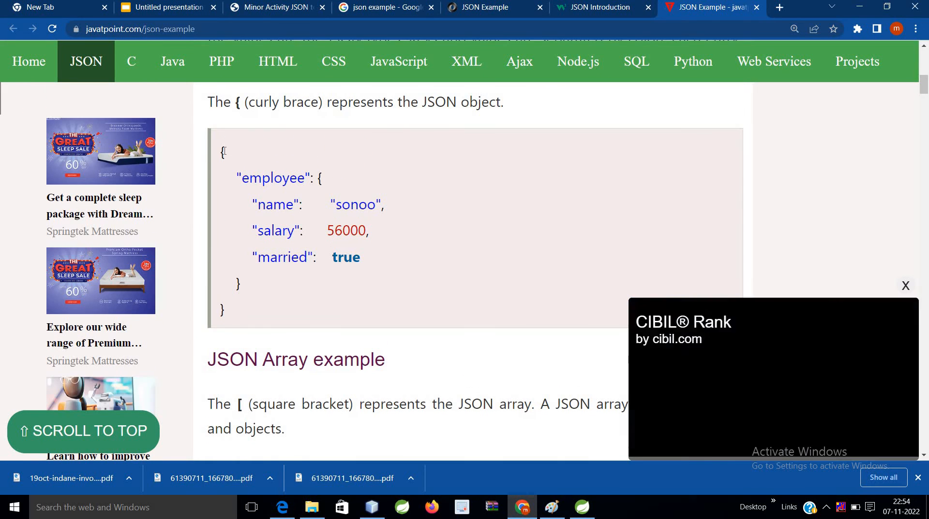
click(277, 7)
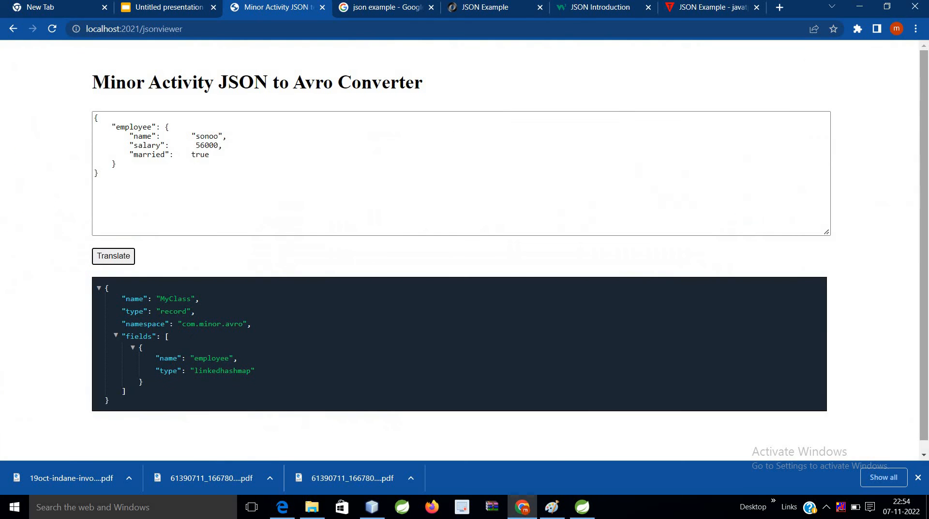
click(705, 7)
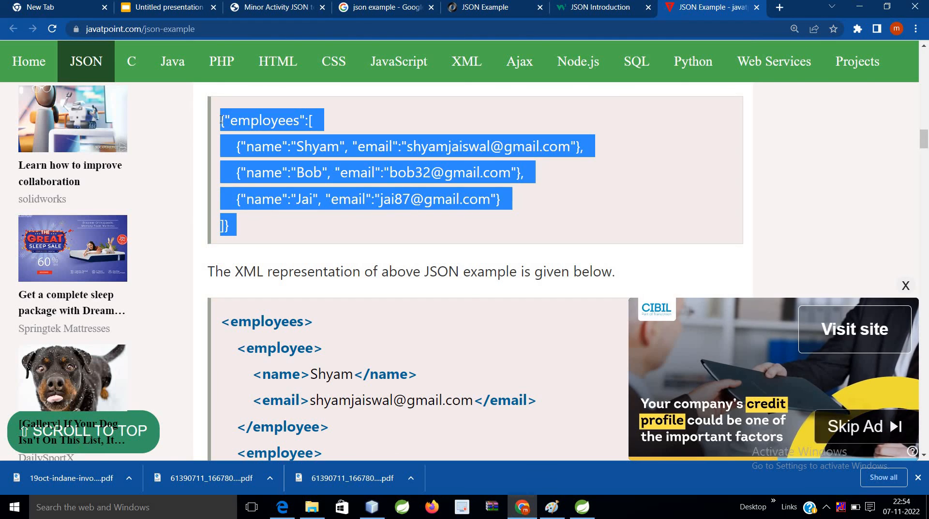
click(276, 7)
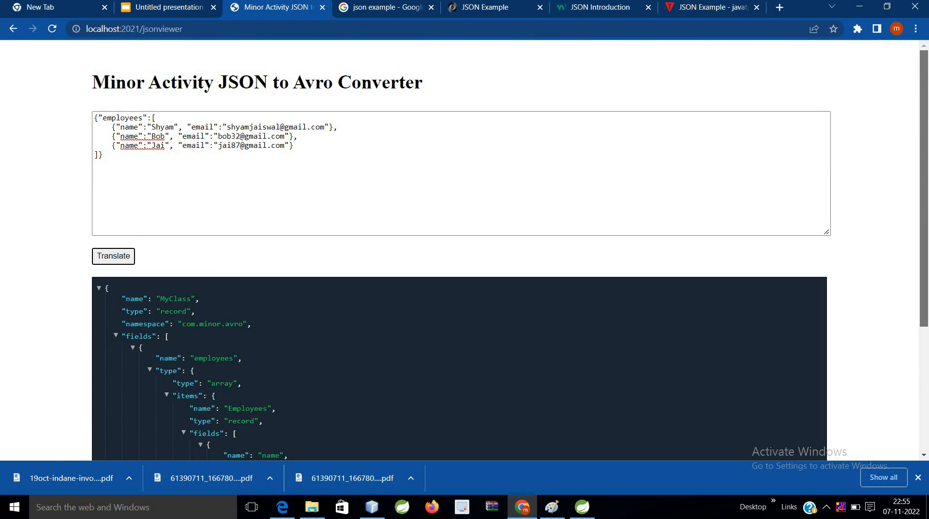
scroll(down, 3)
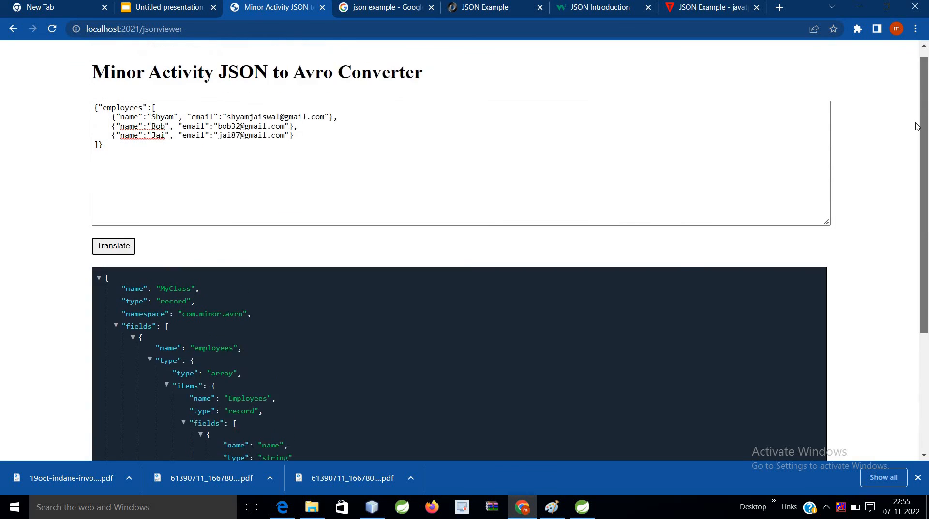